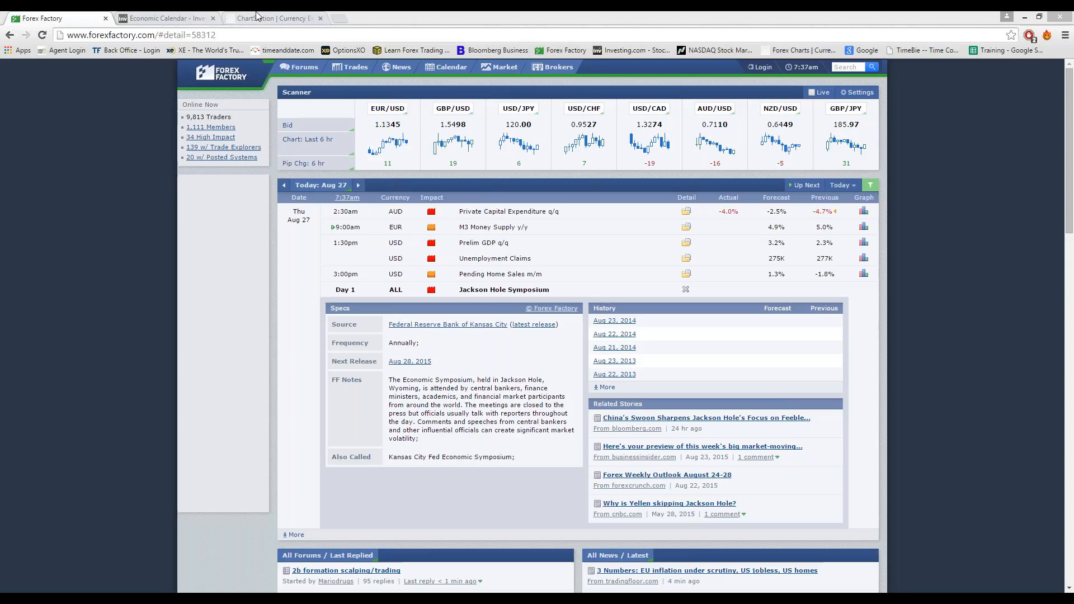
- Switch to the NetDania ChartStation tab showing live 30-minute currency, crude and gold charts
click(274, 18)
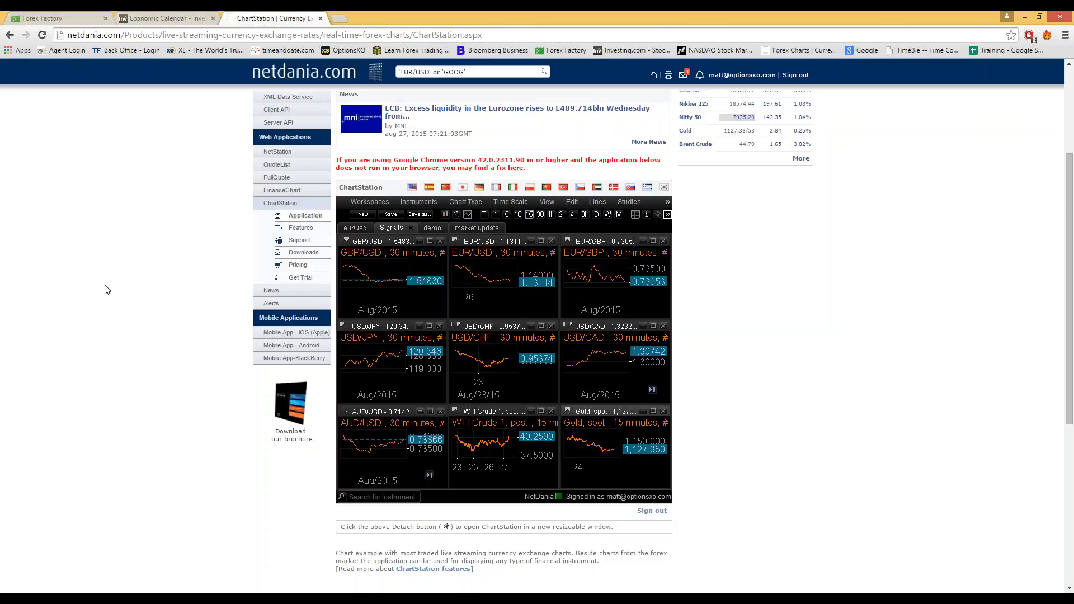